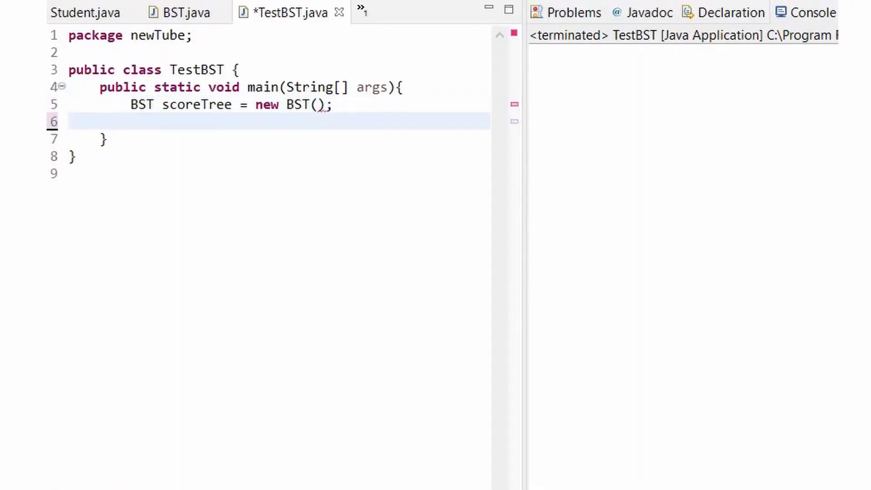
Step: Add scoreTree.insert(3); on the line below the BST declaration in main
text(scoreTree.insert(3);)
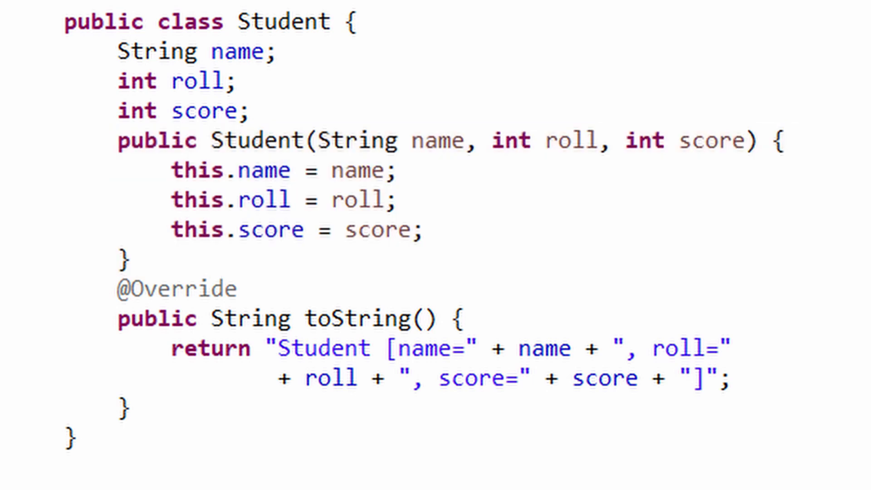
Step: Bring up the Source menu's code-generation options for Student.java
drag(311, 140, 764, 140)
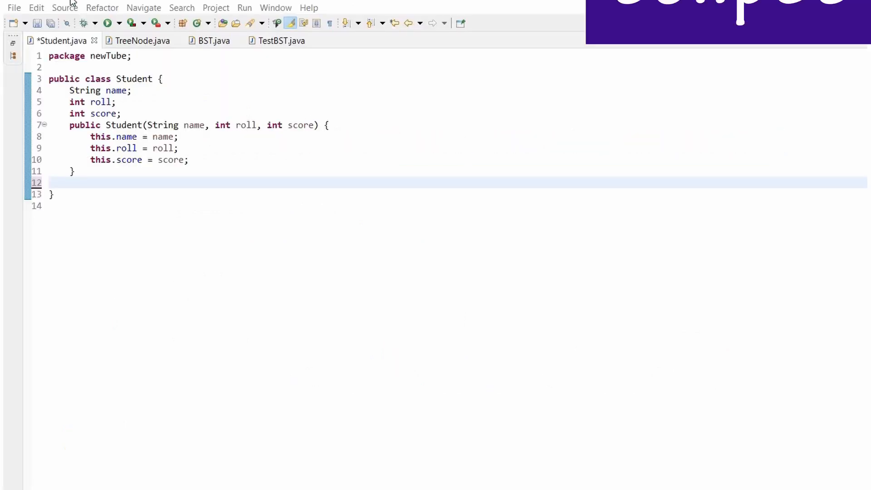
click(65, 7)
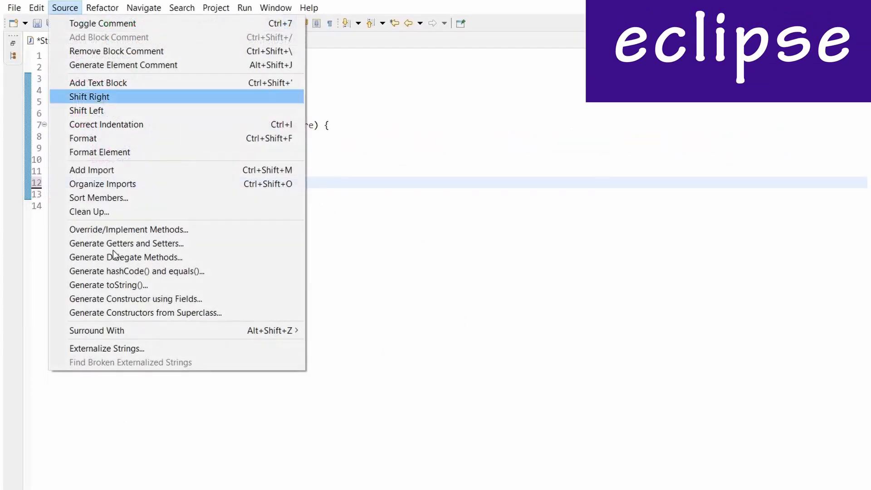
mouse_move(108, 285)
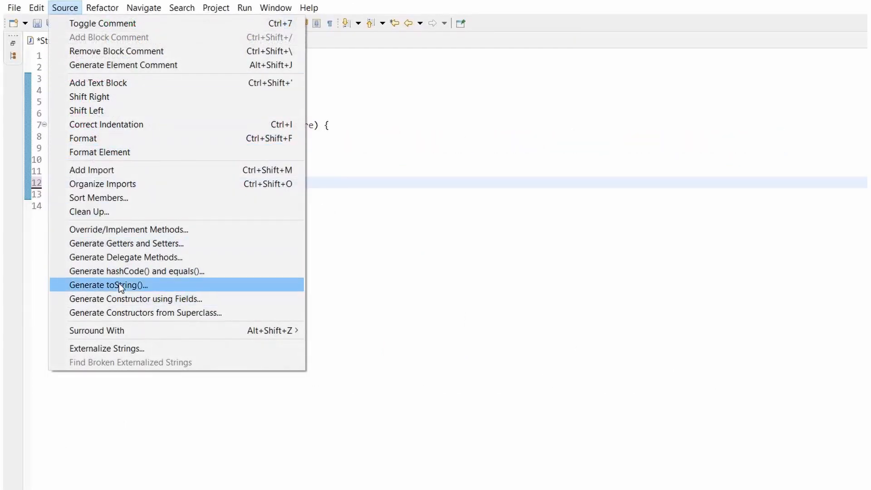
Step: Generate a toString method for Student covering name, roll and score
click(109, 285)
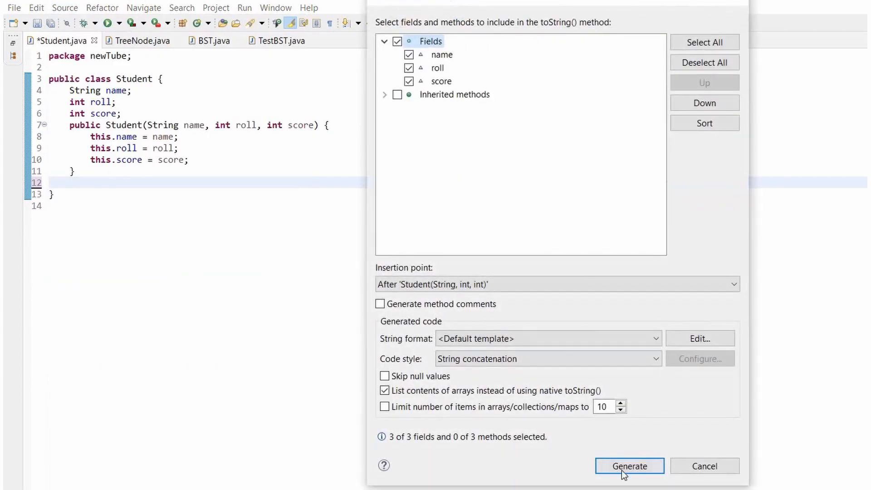
click(630, 467)
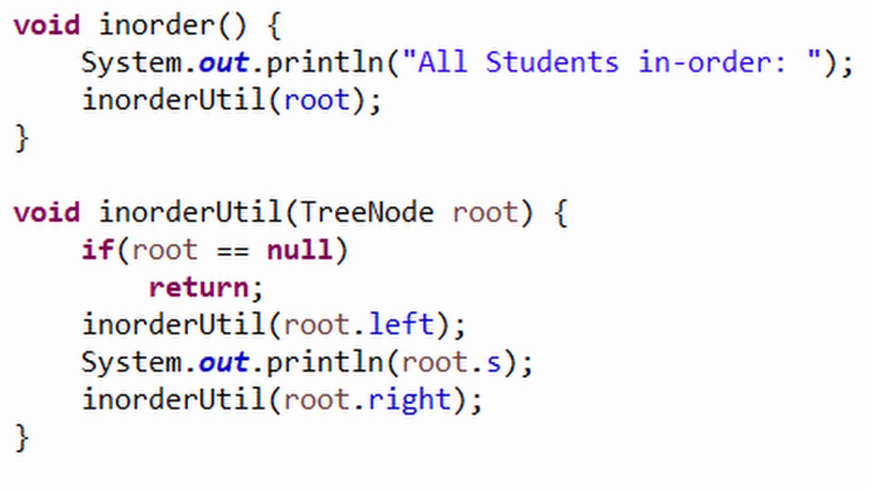
Step: Select the inorderUtil recursion that prints root.s between left and right subtrees
drag(81, 249, 267, 288)
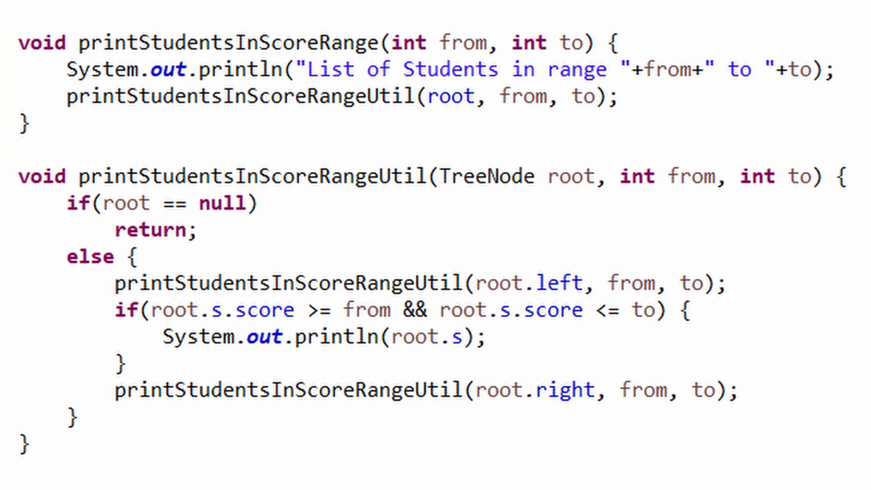
Step: Highlight the score-between-from-and-to condition in the range-search helper
triple_click(378, 310)
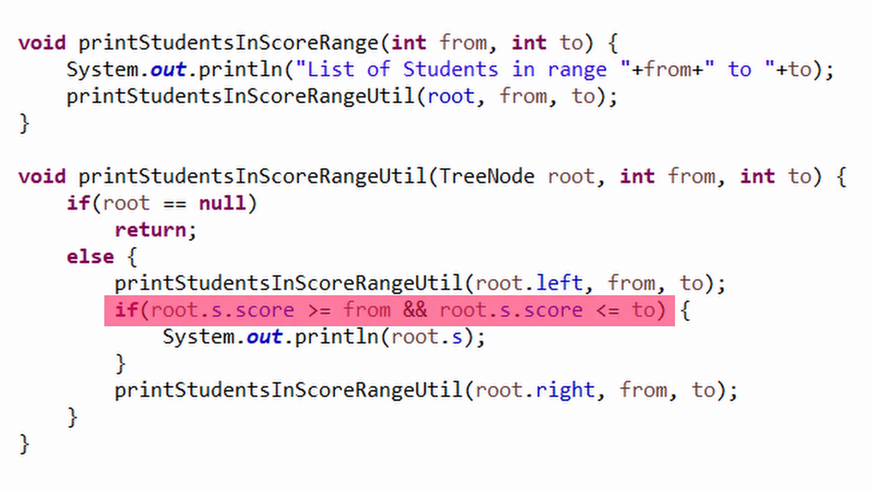